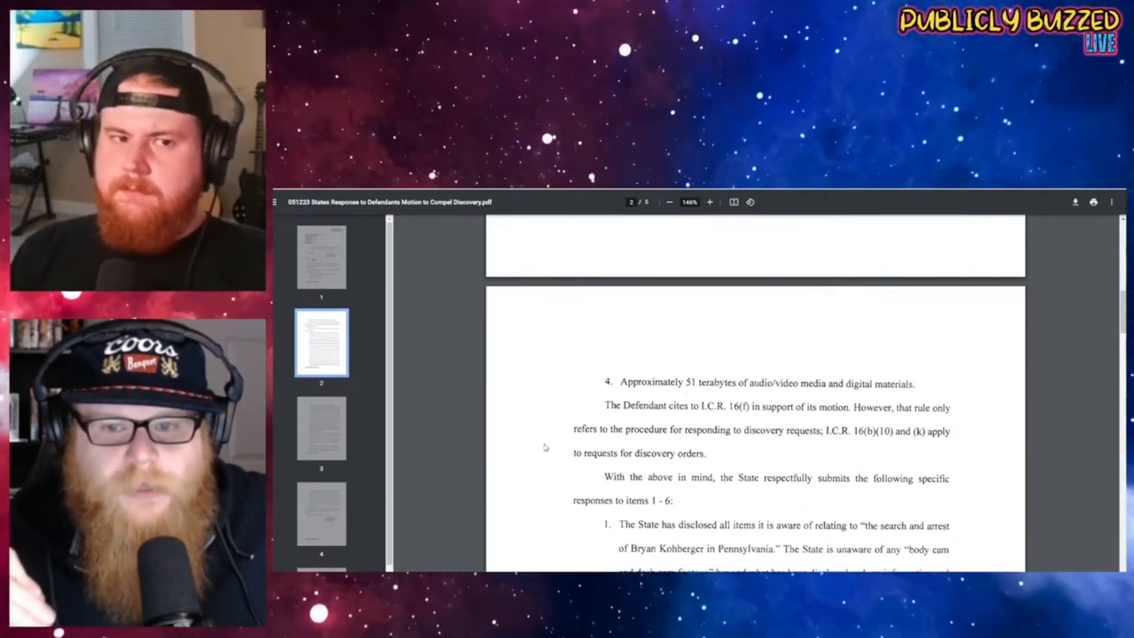
Move from the filing's '51 terabytes' passage to the Publicly Buzzed tweet about 51TB of footage
{"action": "scroll", "scroll_direction": "down", "scroll_amount": 3}
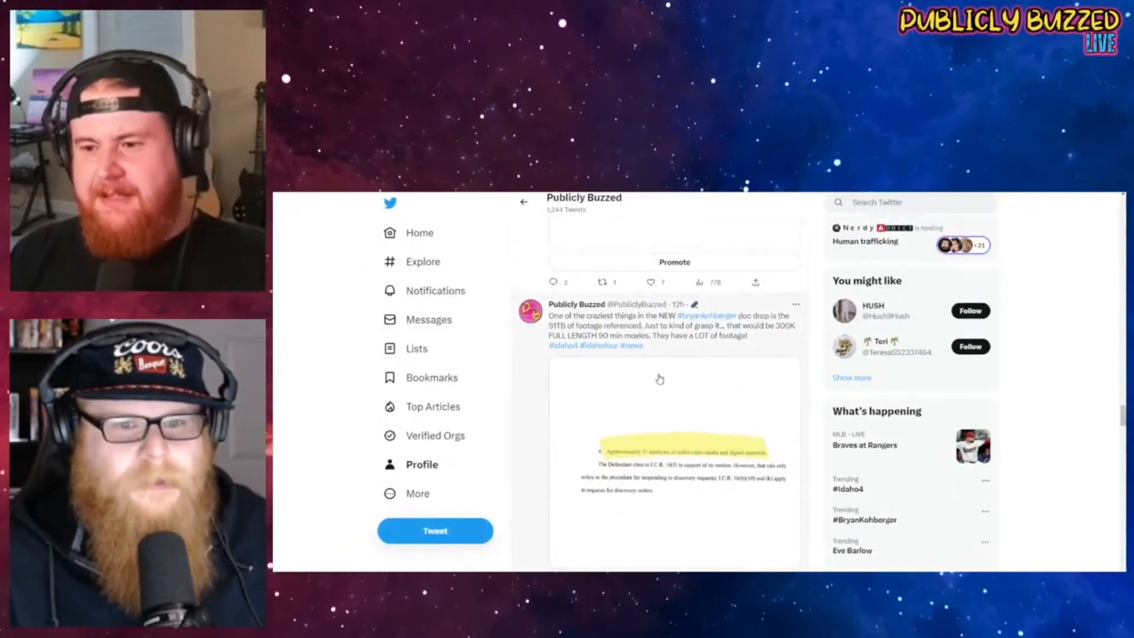
Scroll the Publicly Buzzed timeline to the 'To Follow up...' tweet estimating 300,000 4K movies
{"action": "scroll", "scroll_direction": "down", "scroll_amount": 3}
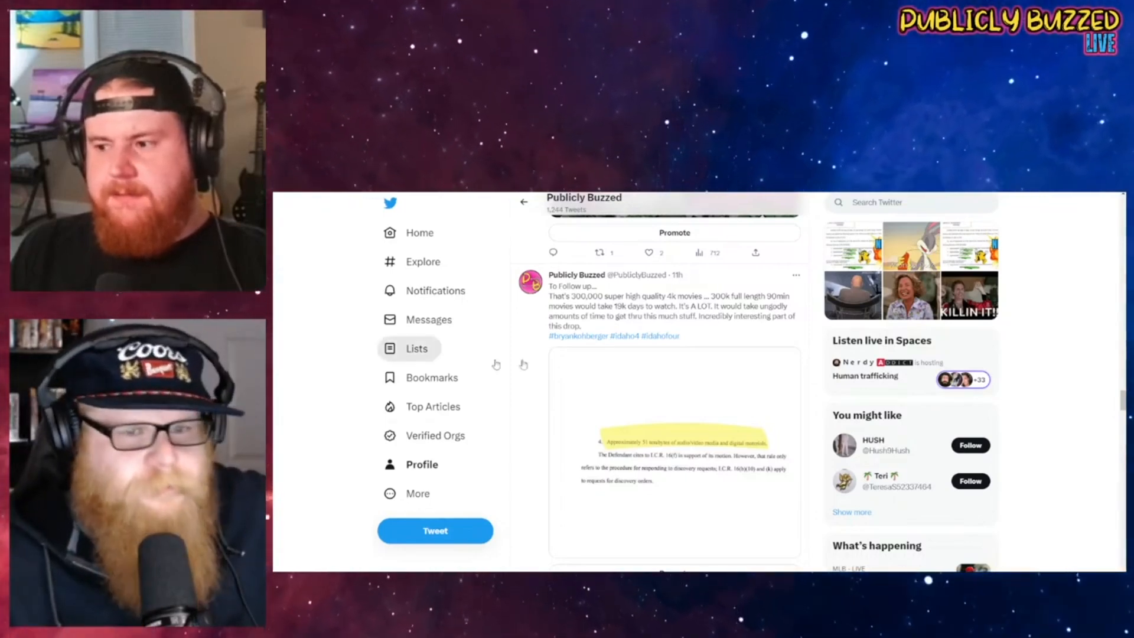
{"action": "mouse_move", "coordinate": [524, 428]}
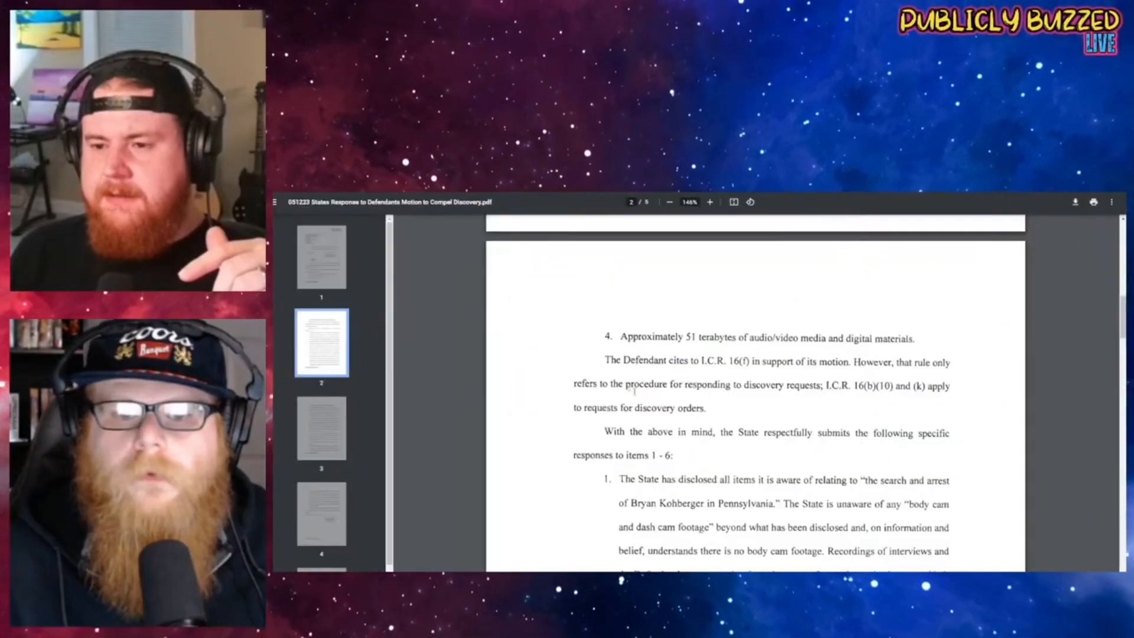
{"action": "left_click", "coordinate": [322, 257]}
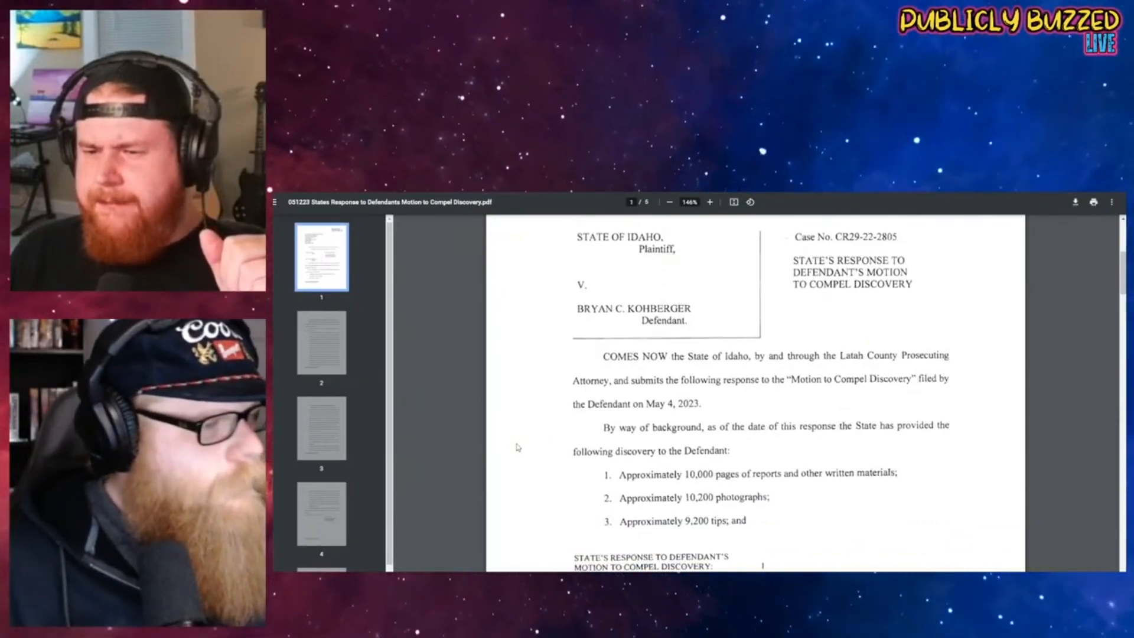
{"action": "scroll", "scroll_direction": "down", "scroll_amount": 3}
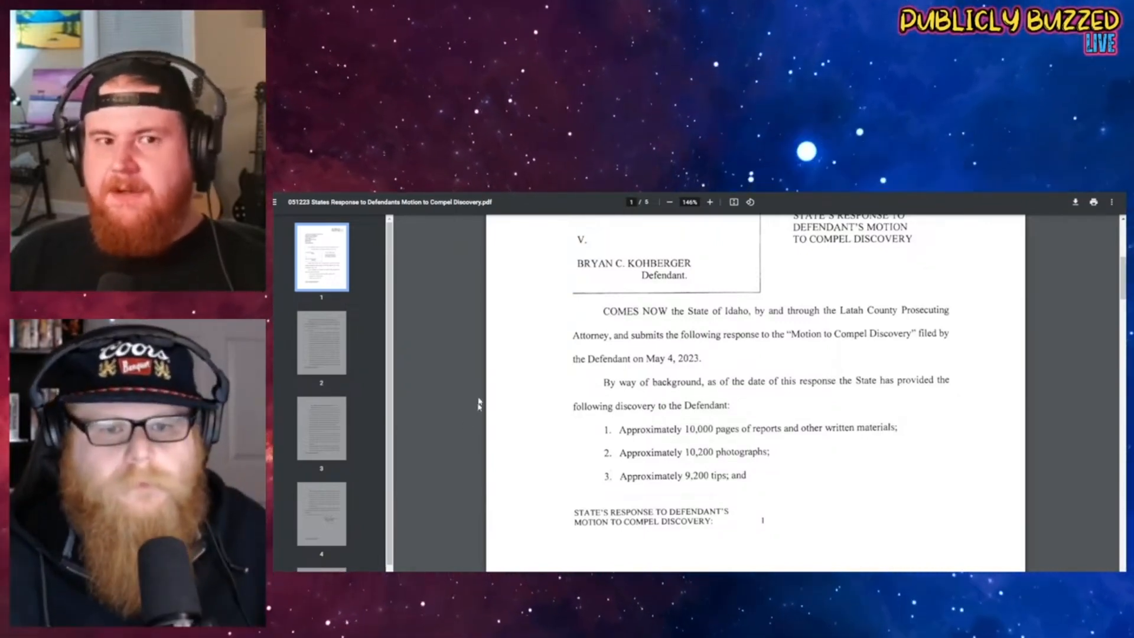
{"action": "mouse_move", "coordinate": [514, 395]}
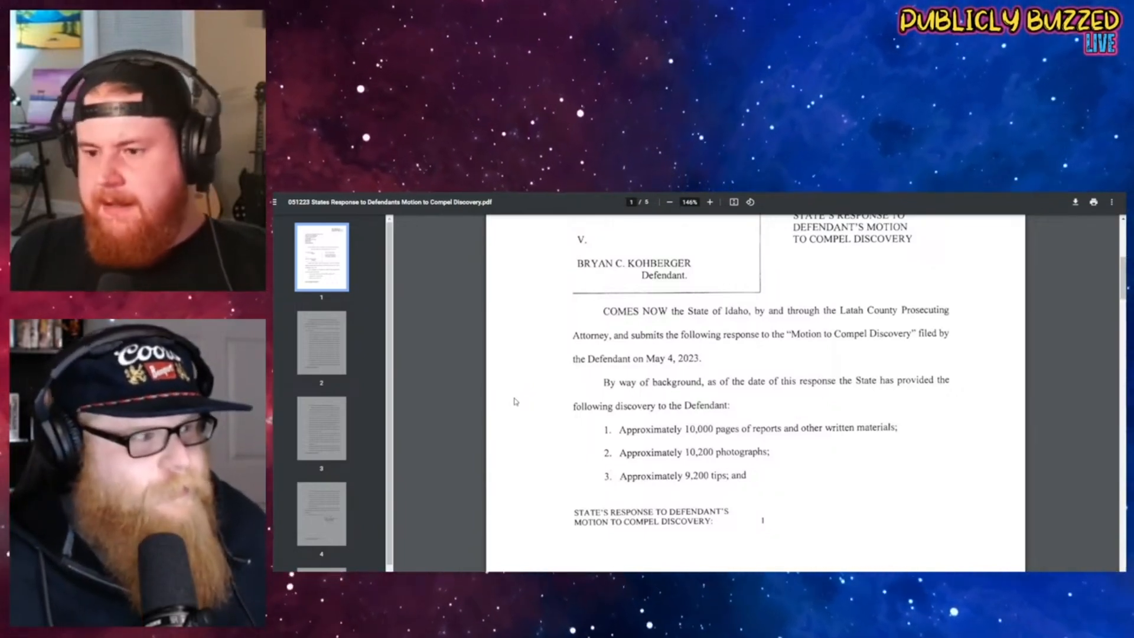
{"action": "scroll", "scroll_direction": "down", "scroll_amount": 3}
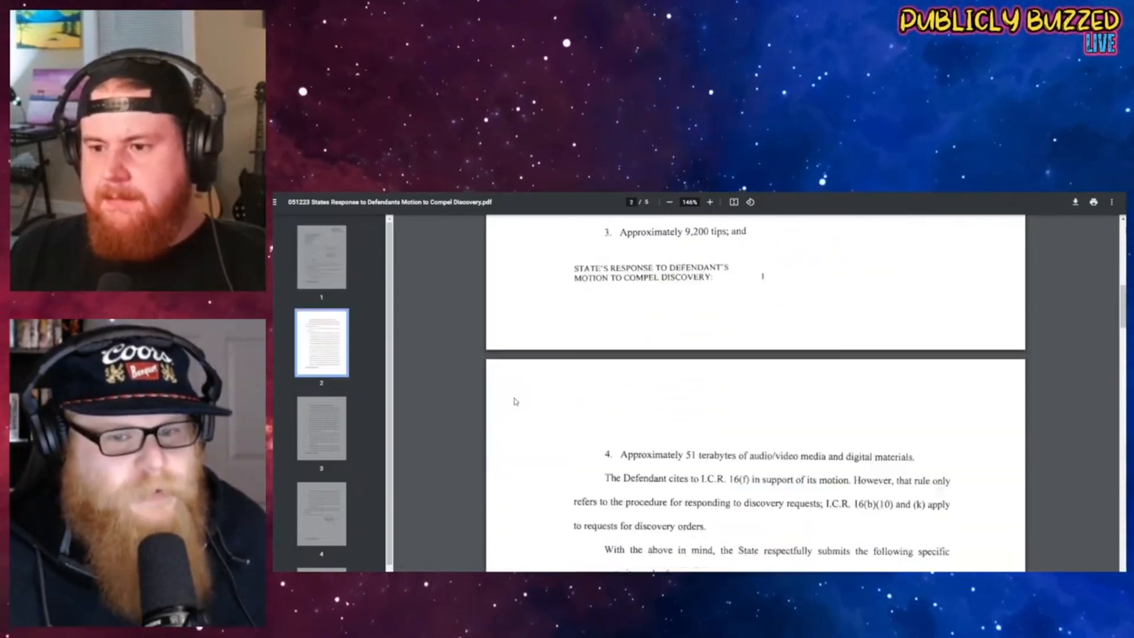
{"action": "scroll", "scroll_direction": "down", "scroll_amount": 3}
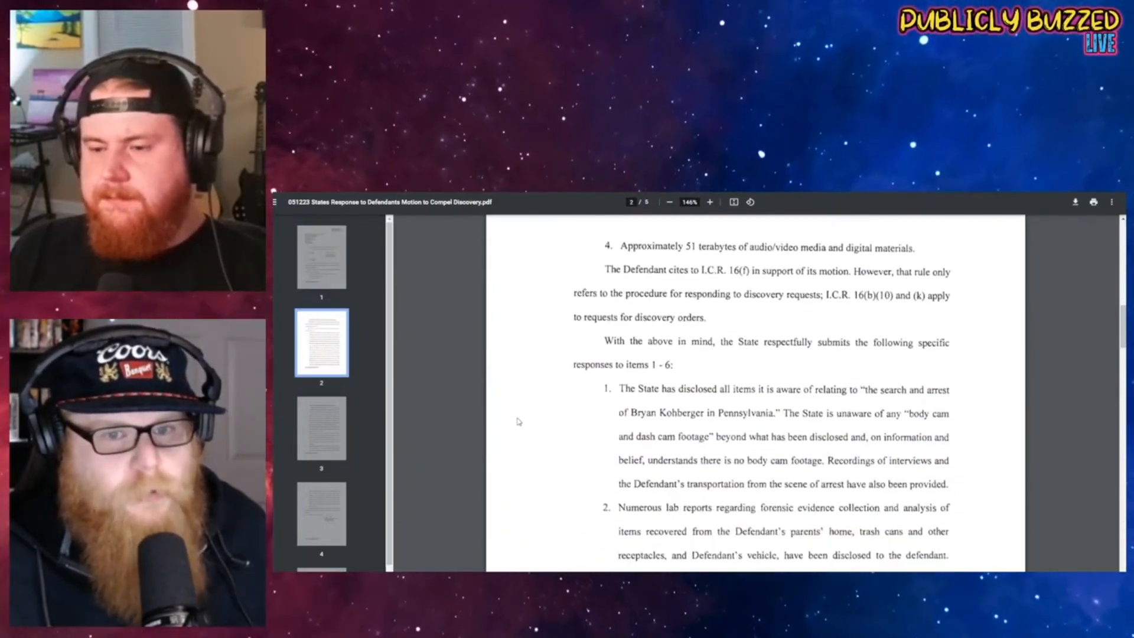